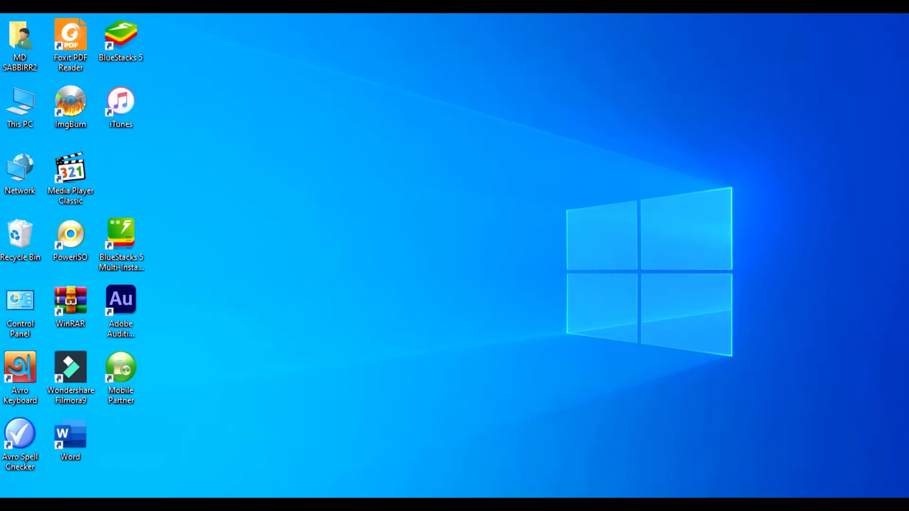
# Launch the browser from the desktop to reach the Google homepage.
pyautogui.rightClick(387, 251)
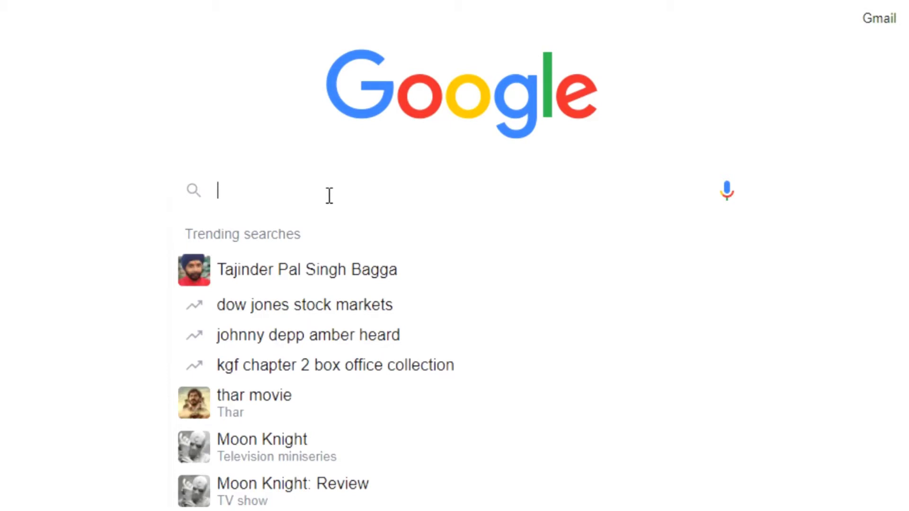
# Search Google for 'epson l365 printar driver'.
pyautogui.write('epson')
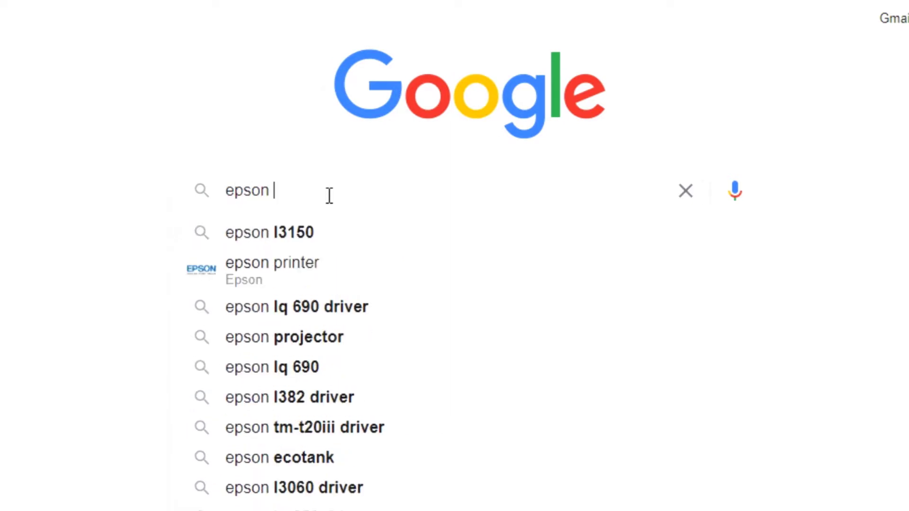
pyautogui.write('l365 prin')
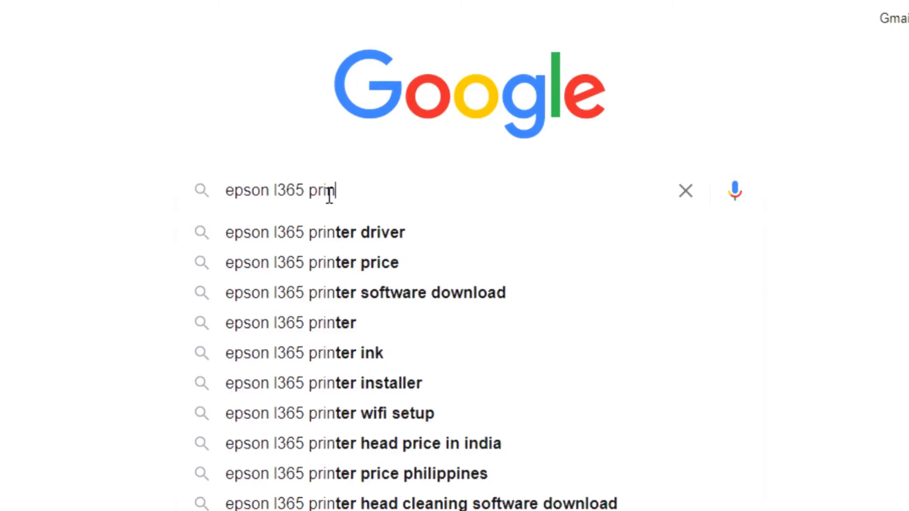
pyautogui.write('tar driv')
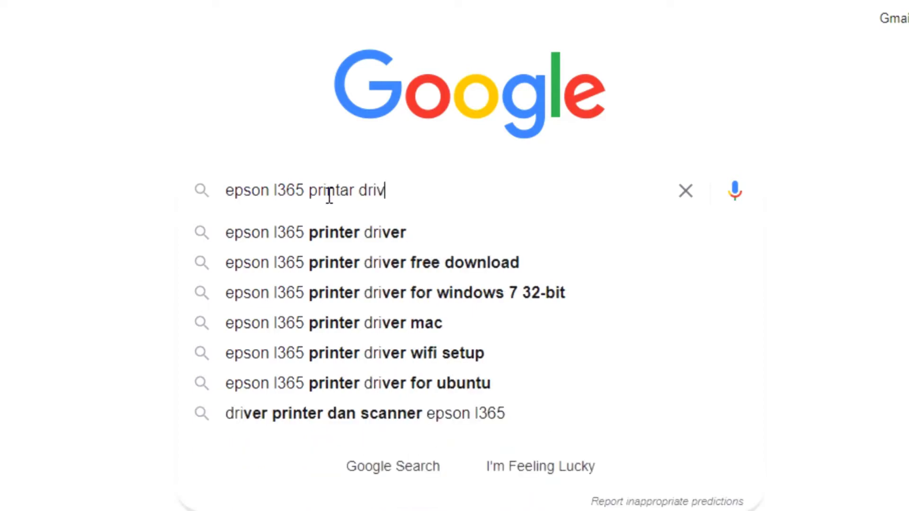
pyautogui.press('enter')
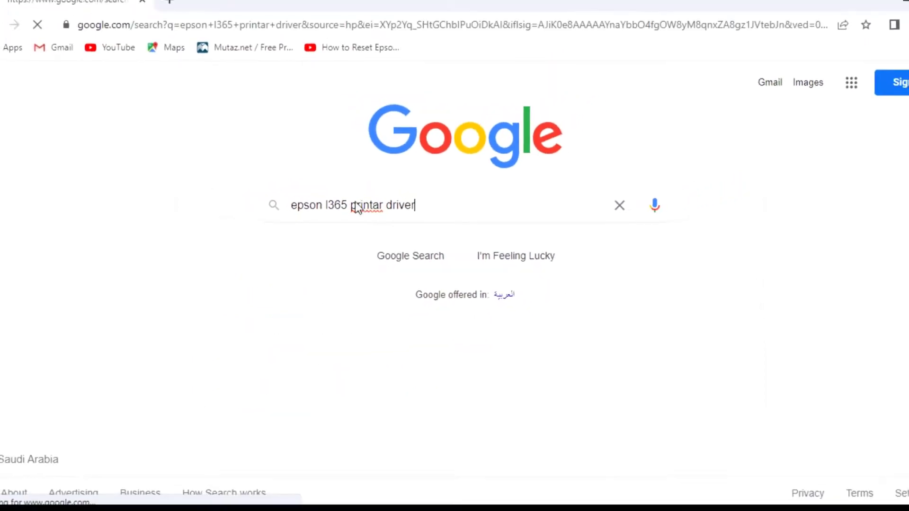
# Open the drivers-epson.com Epson L365 driver and software downloads page.
pyautogui.press('enter')
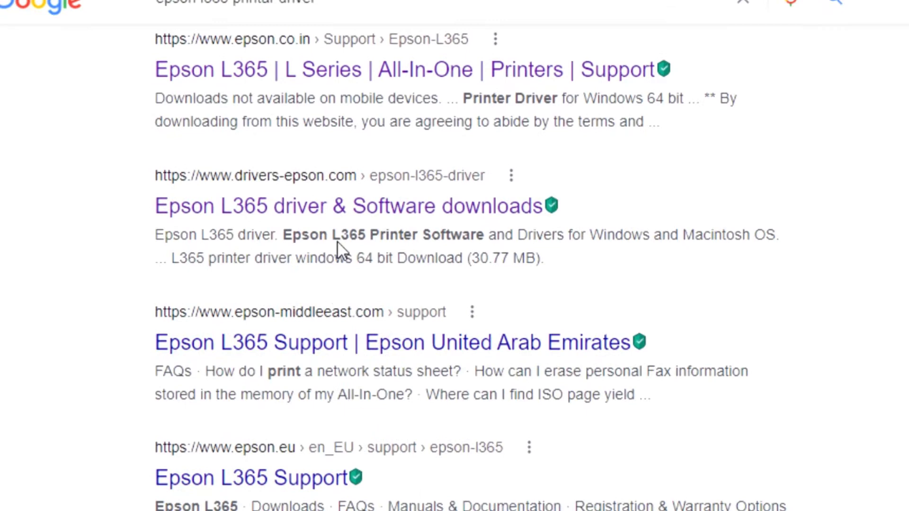
pyautogui.click(343, 206)
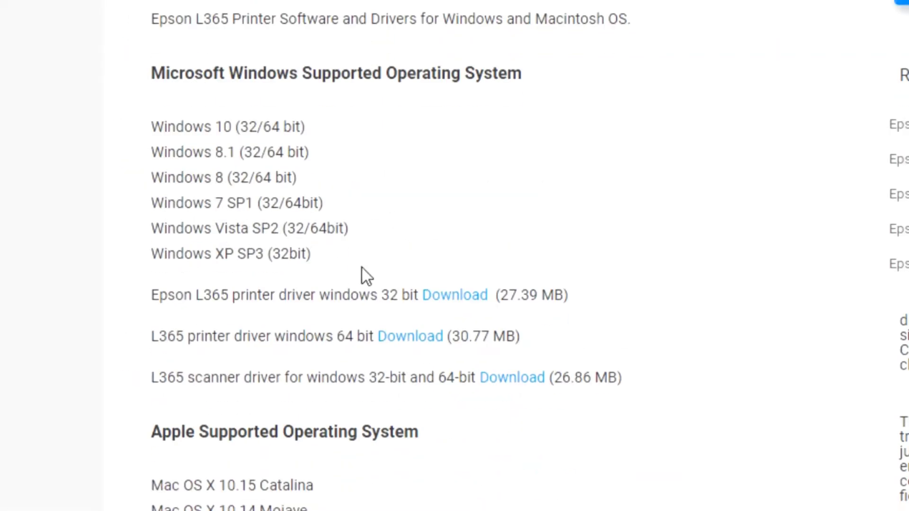
pyautogui.moveTo(316, 267)
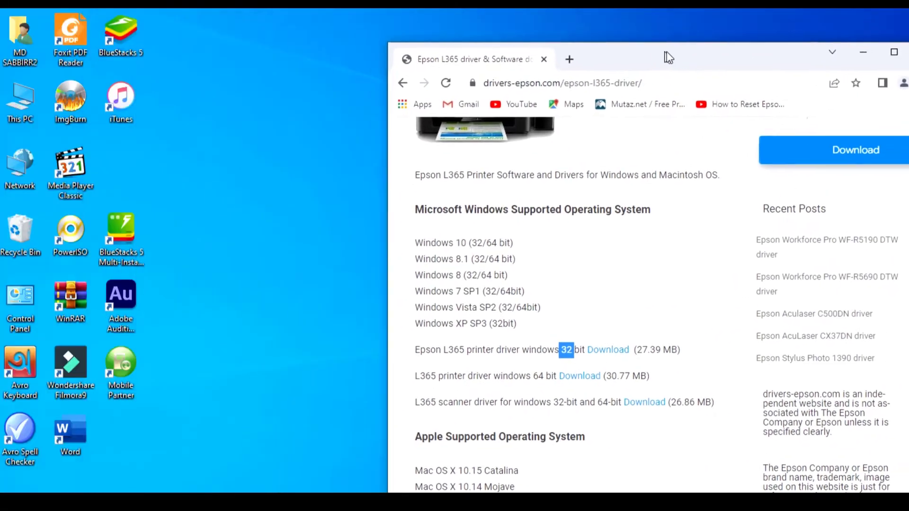
# Check This PC properties to confirm the system type is 64-bit.
pyautogui.rightClick(20, 101)
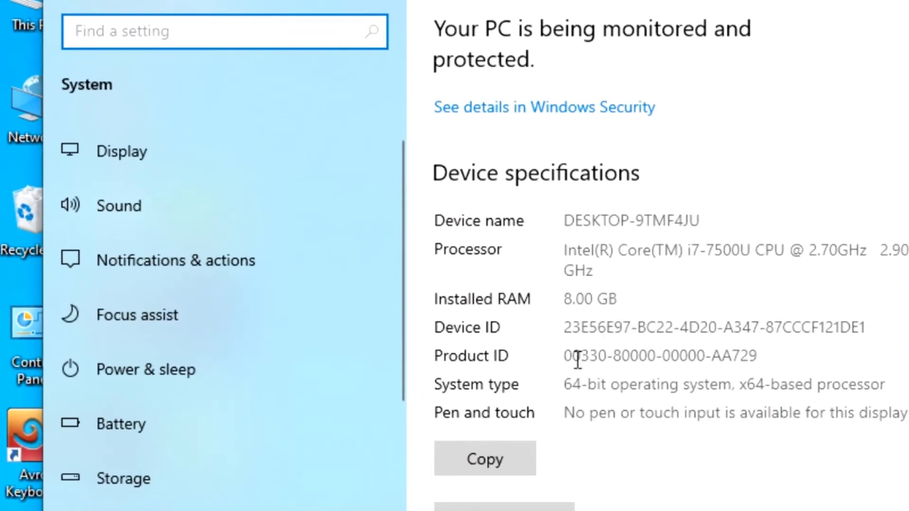
pyautogui.doubleClick(573, 384)
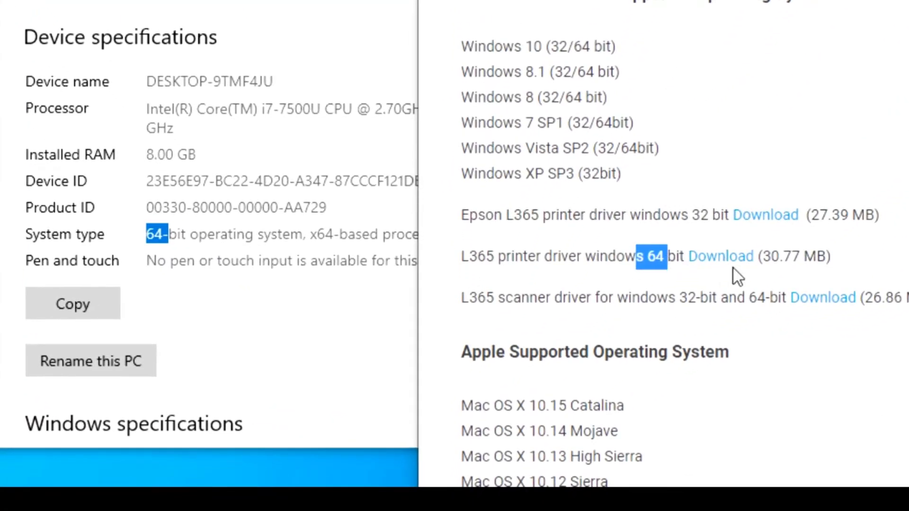
# Download the 64-bit L365 printer driver and show it in its folder.
pyautogui.click(764, 214)
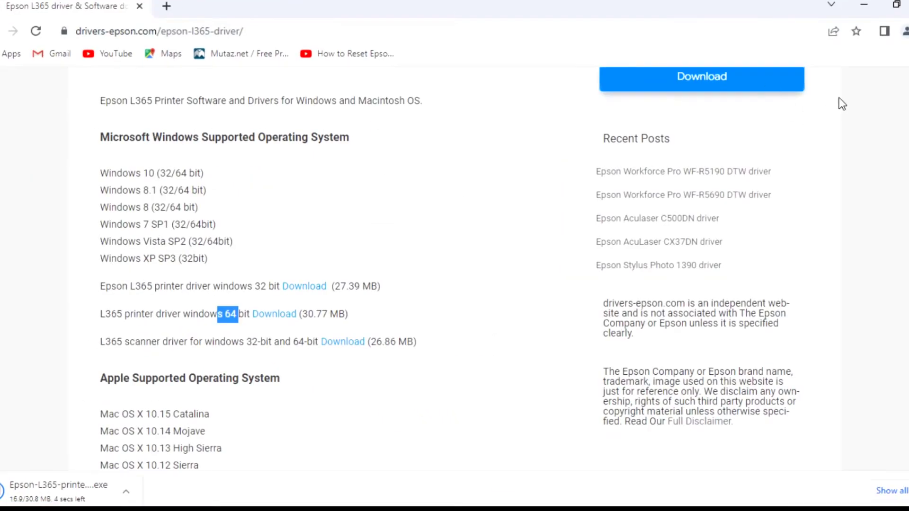
pyautogui.moveTo(874, 497)
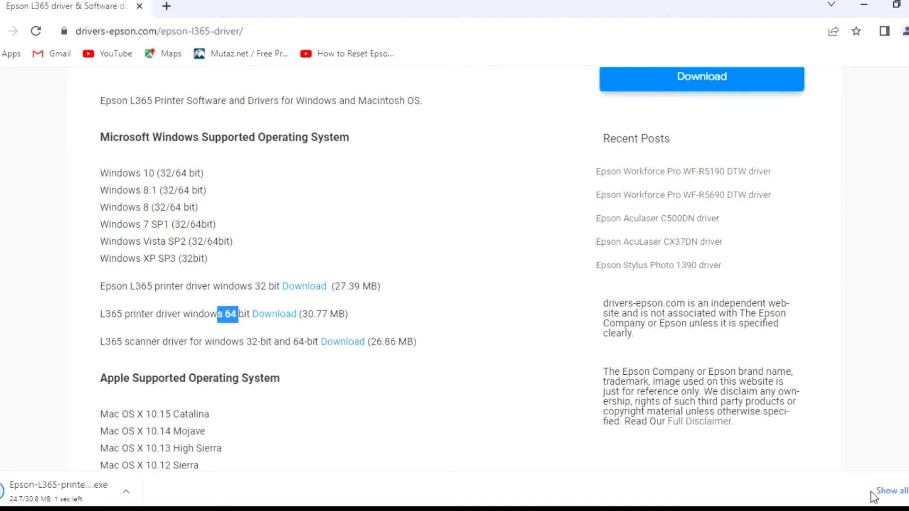
pyautogui.click(891, 491)
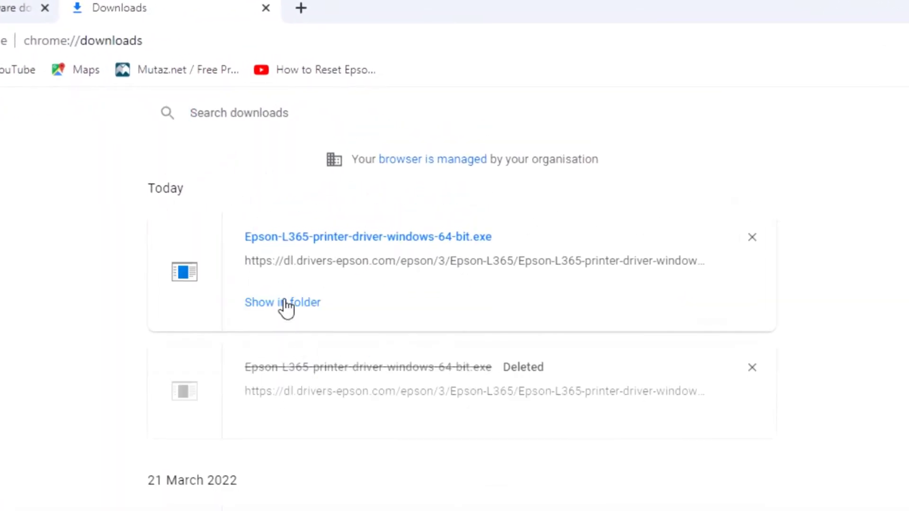
pyautogui.click(282, 302)
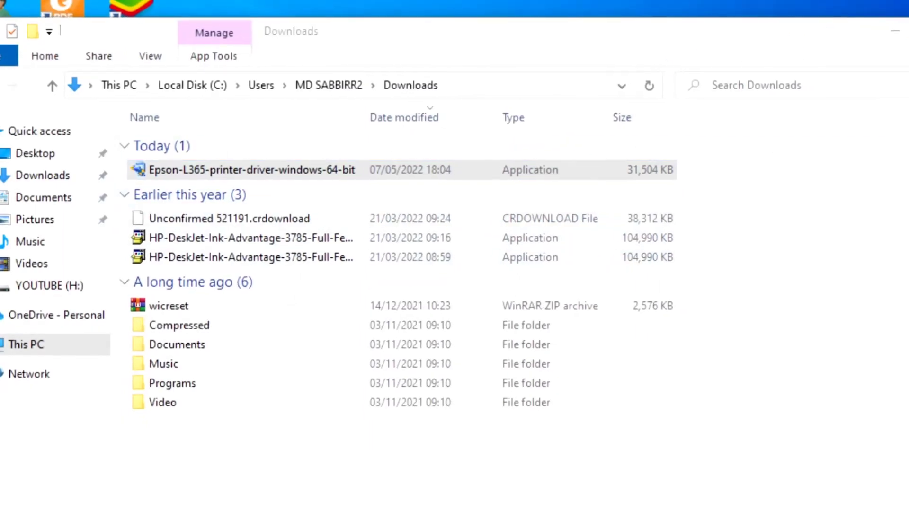
# Run the Epson-L365 installer, allow it in User Account Control, and close Explorer.
pyautogui.doubleClick(249, 170)
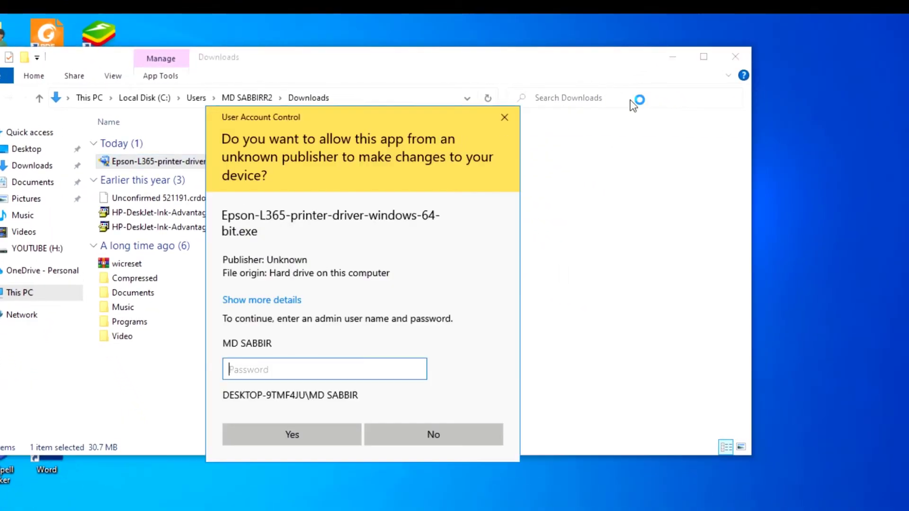
pyautogui.click(292, 434)
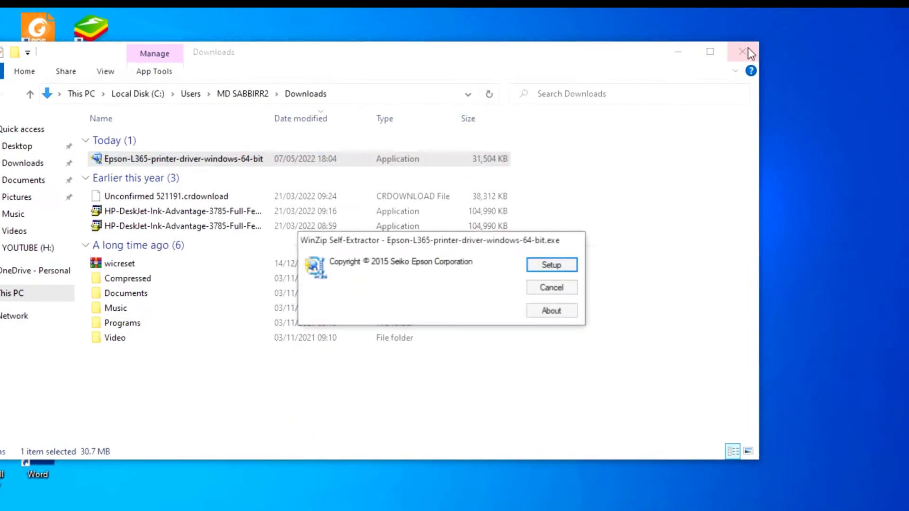
pyautogui.click(551, 264)
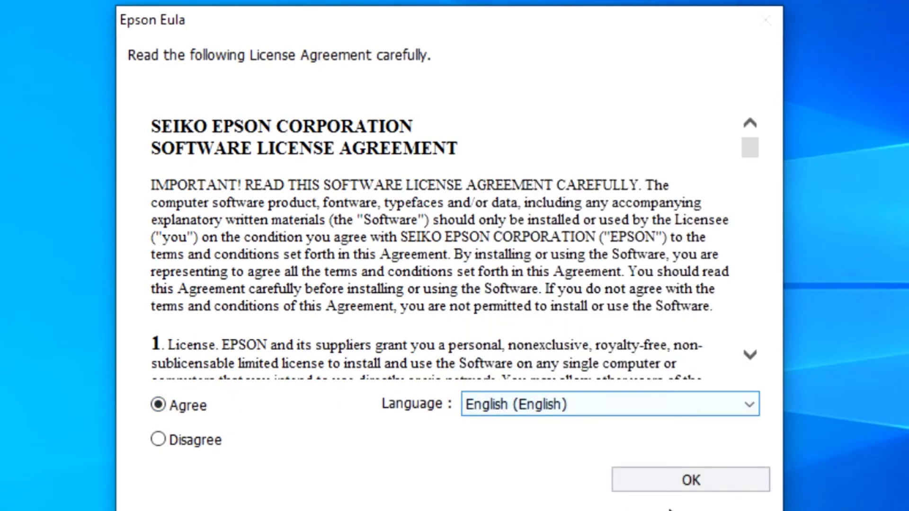
# Accept the Epson license agreement with Agree selected.
pyautogui.click(690, 480)
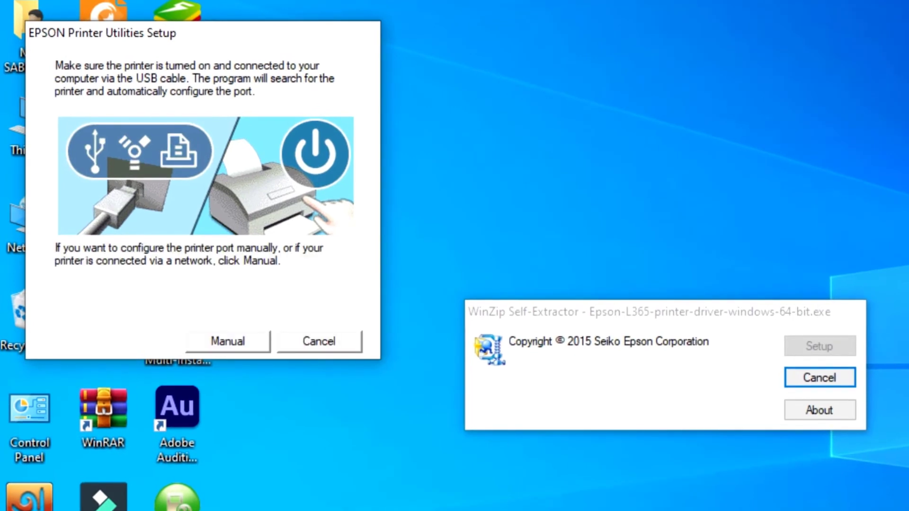
pyautogui.moveTo(777, 100)
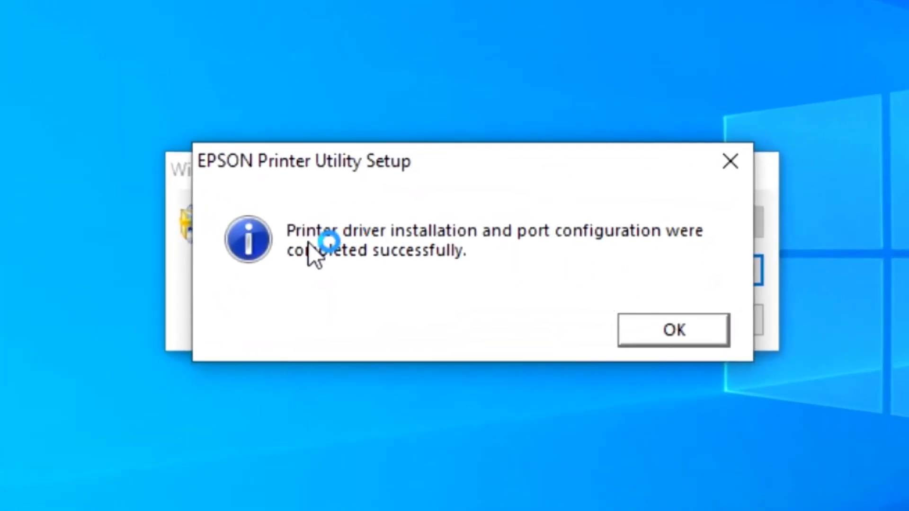
pyautogui.moveTo(719, 255)
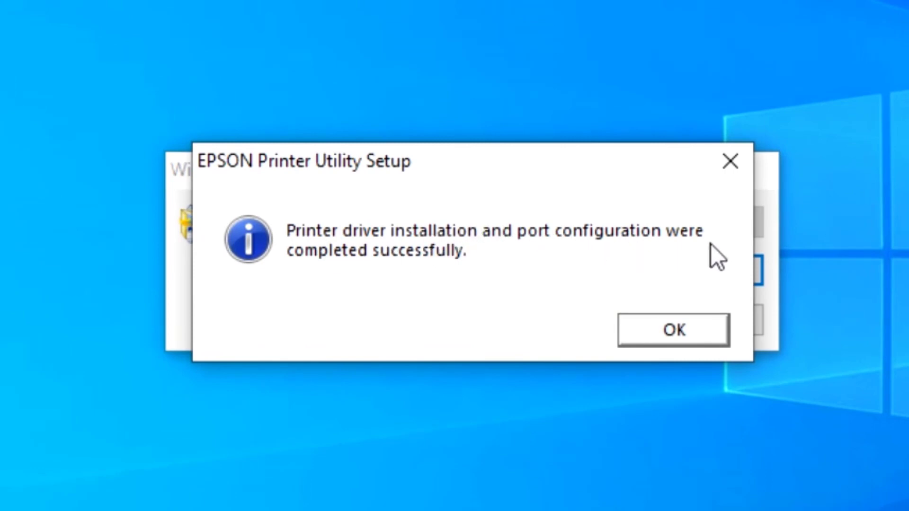